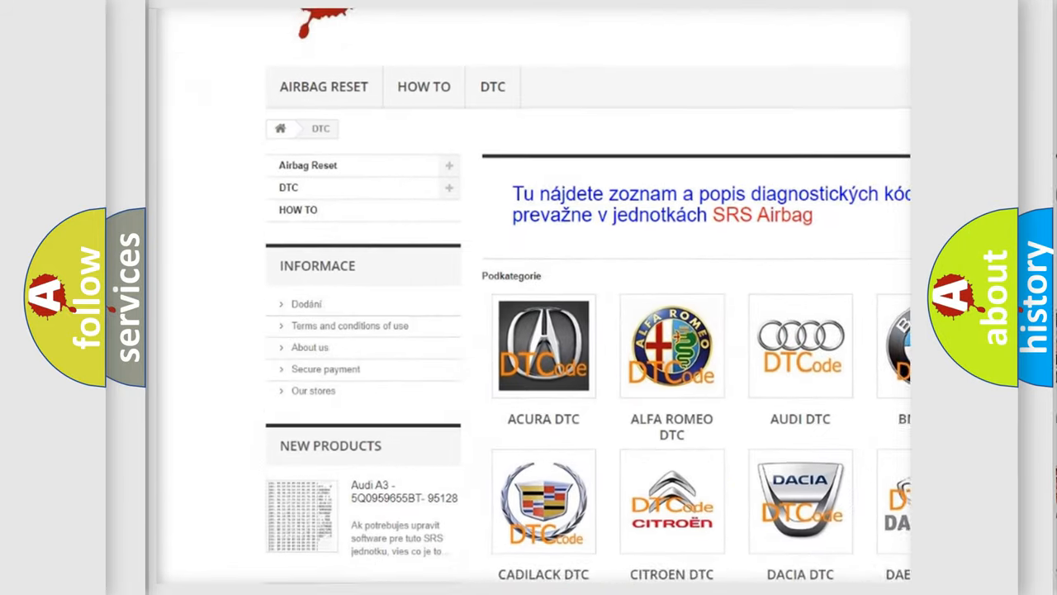
scroll(down, 3)
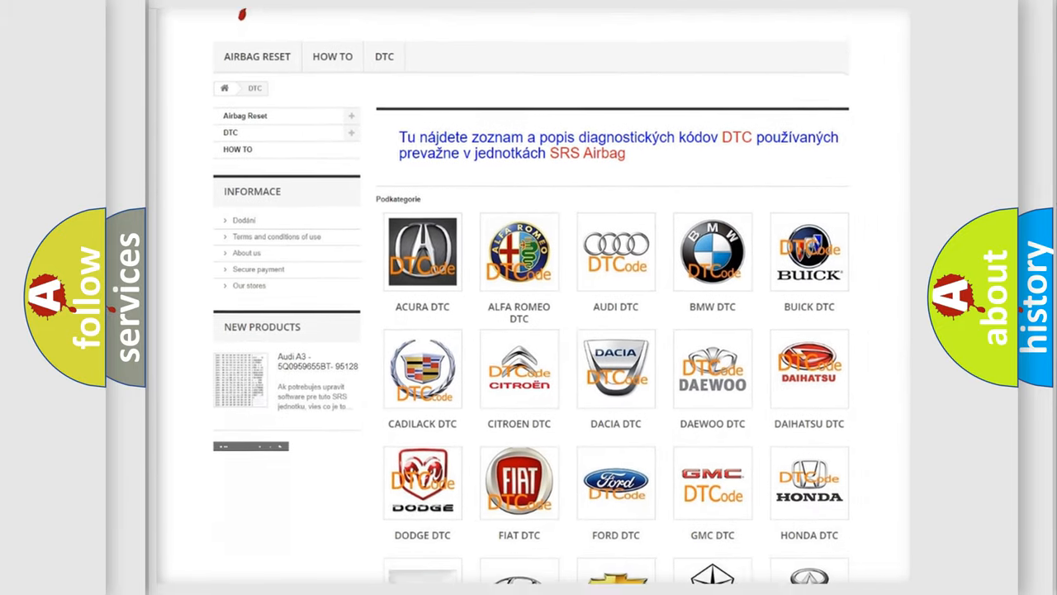
scroll(down, 3)
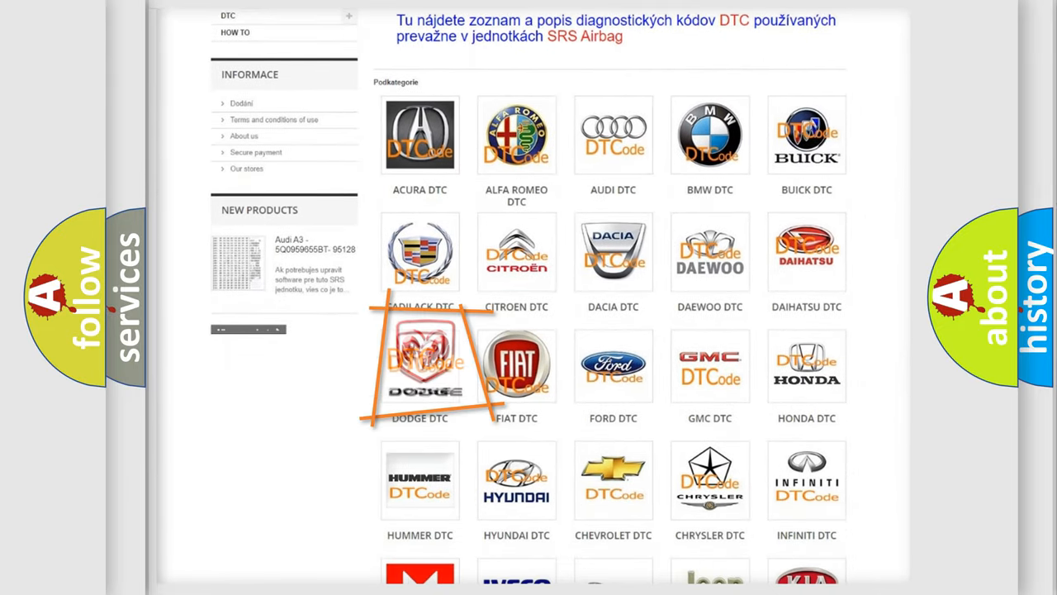